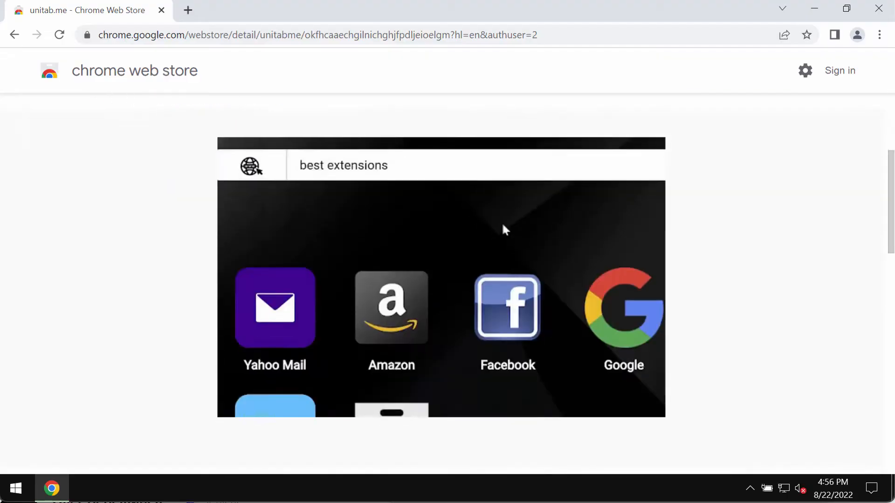
Start adding unitab.me to Chrome to bring up its permissions prompt.
{"action": "scroll", "scroll_direction": "up", "scroll_amount": 3}
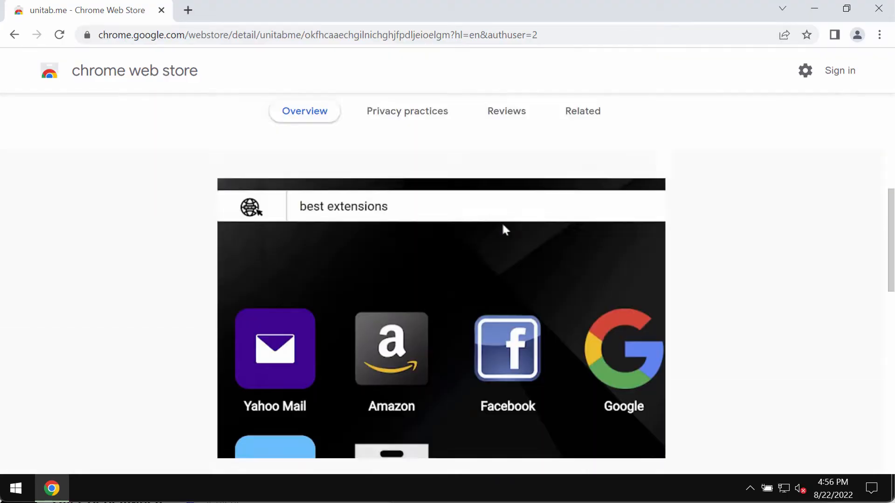
{"action": "scroll", "scroll_direction": "up", "scroll_amount": 3}
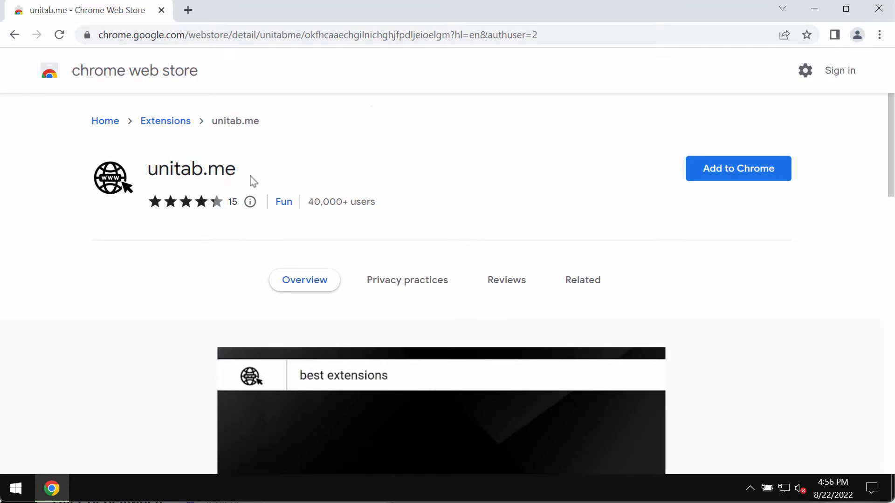
{"action": "mouse_move", "coordinate": [284, 145]}
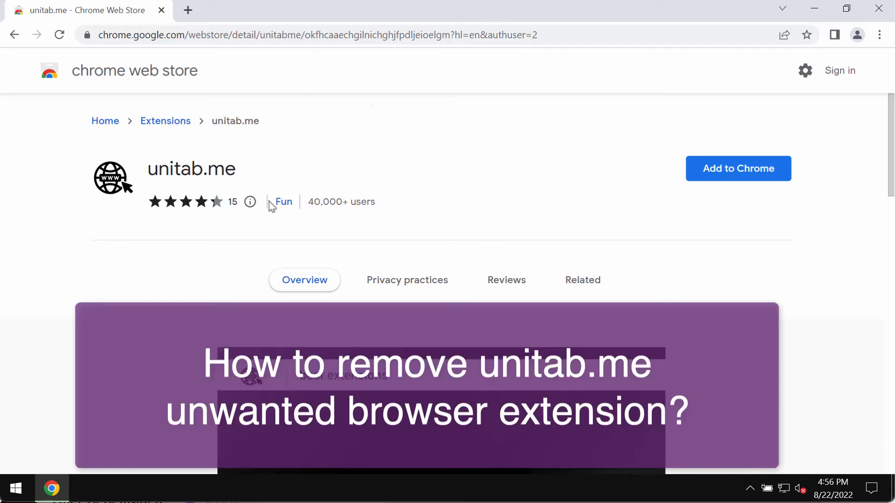
{"action": "mouse_move", "coordinate": [196, 171]}
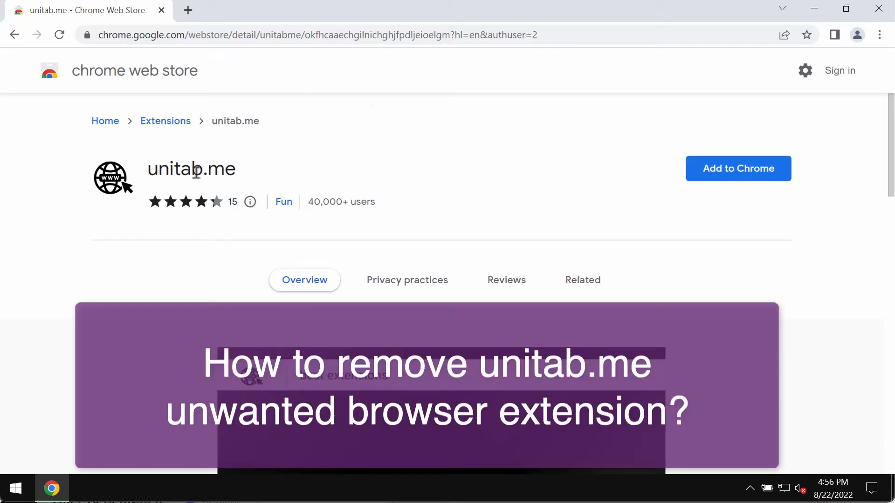
{"action": "mouse_move", "coordinate": [722, 188]}
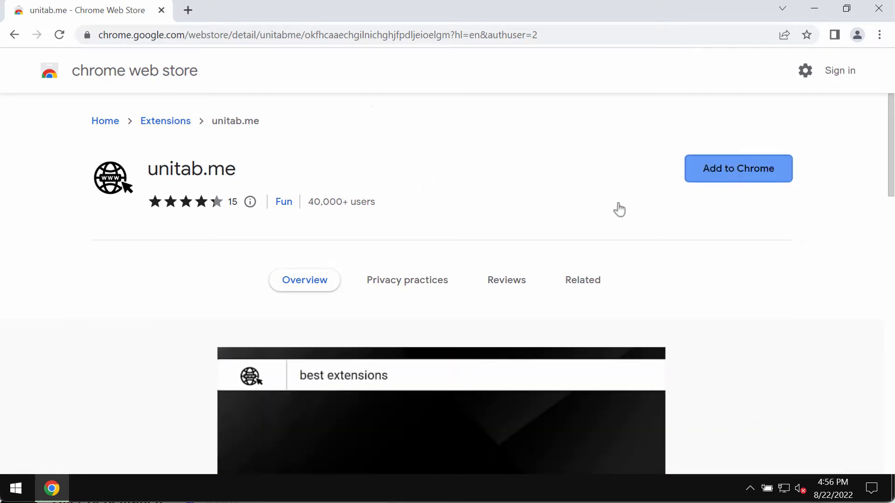
{"action": "left_click", "coordinate": [737, 168]}
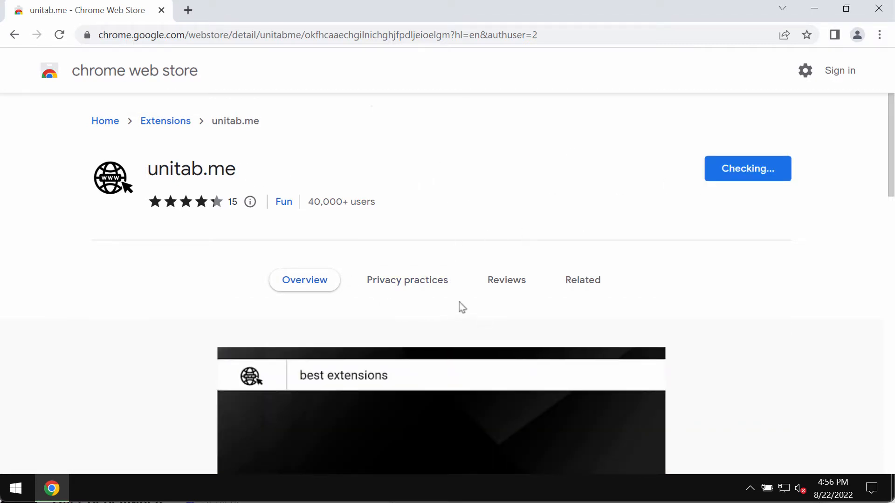
{"action": "scroll", "scroll_direction": "down", "scroll_amount": 3}
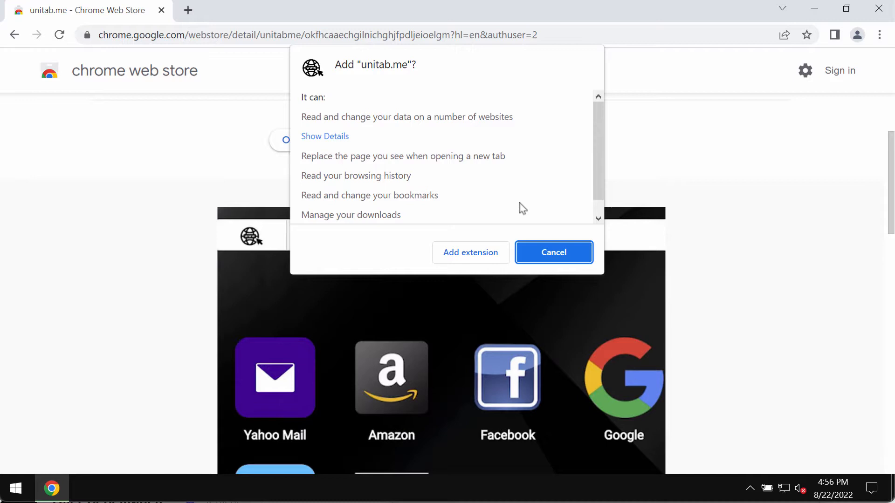
{"action": "mouse_move", "coordinate": [425, 205]}
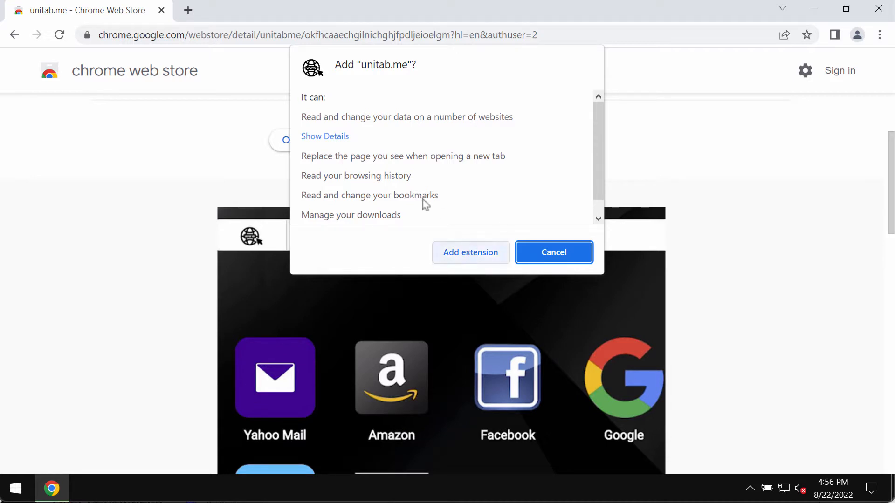
{"action": "mouse_move", "coordinate": [368, 137]}
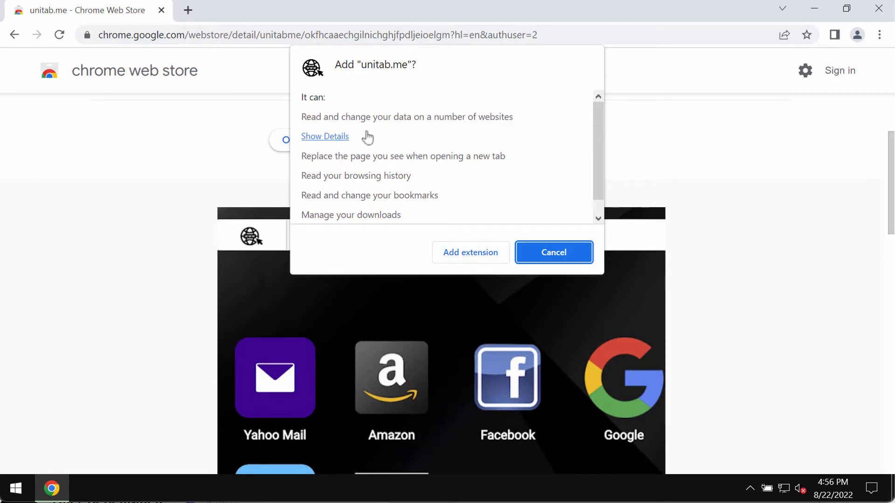
{"action": "mouse_move", "coordinate": [368, 166]}
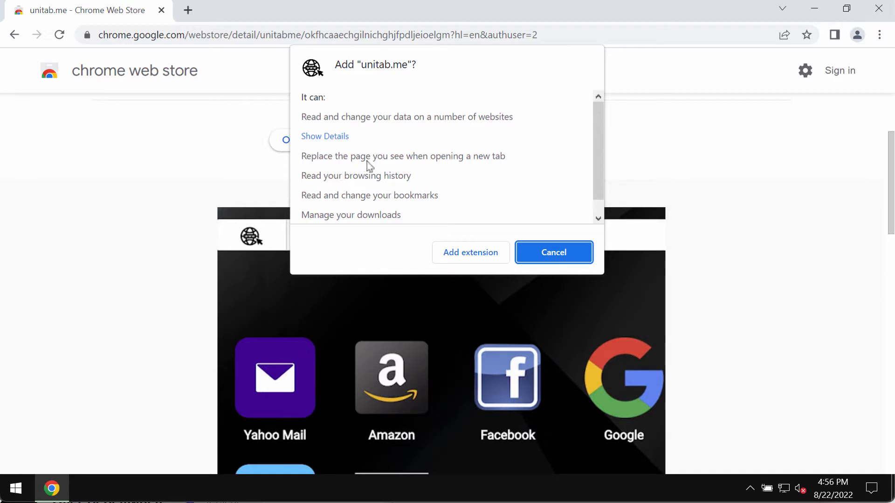
{"action": "mouse_move", "coordinate": [507, 165]}
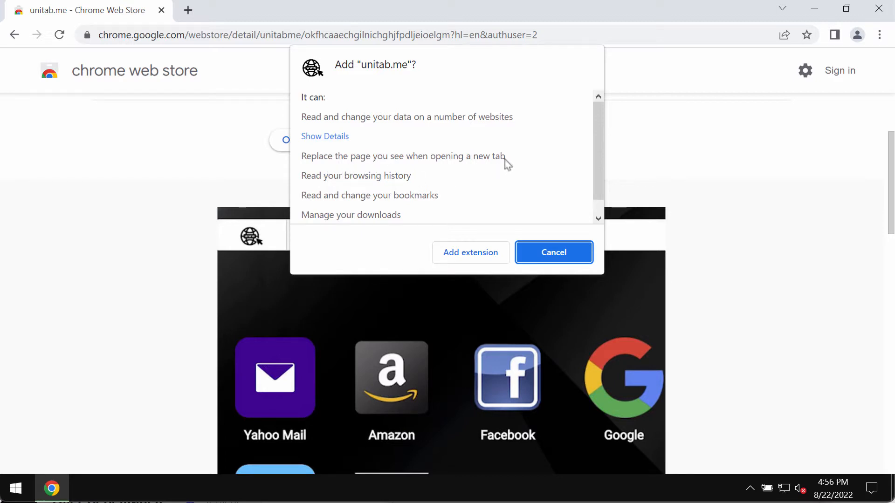
{"action": "mouse_move", "coordinate": [444, 188]}
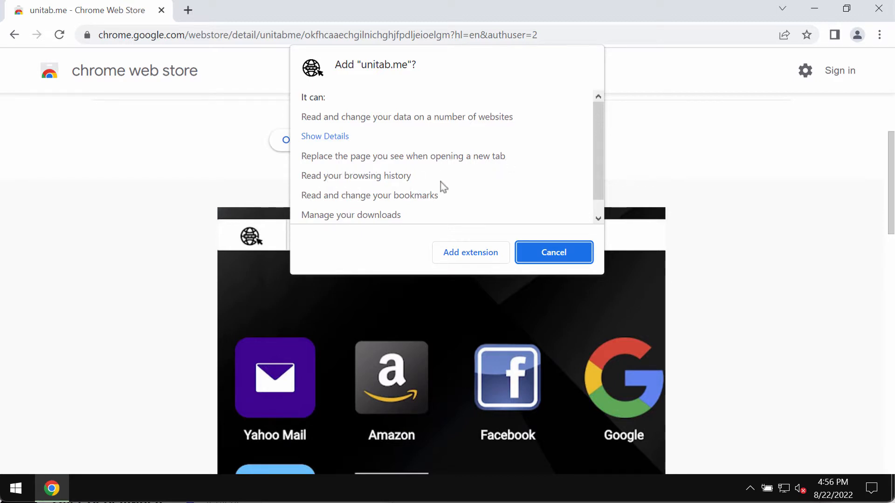
{"action": "mouse_move", "coordinate": [461, 186]}
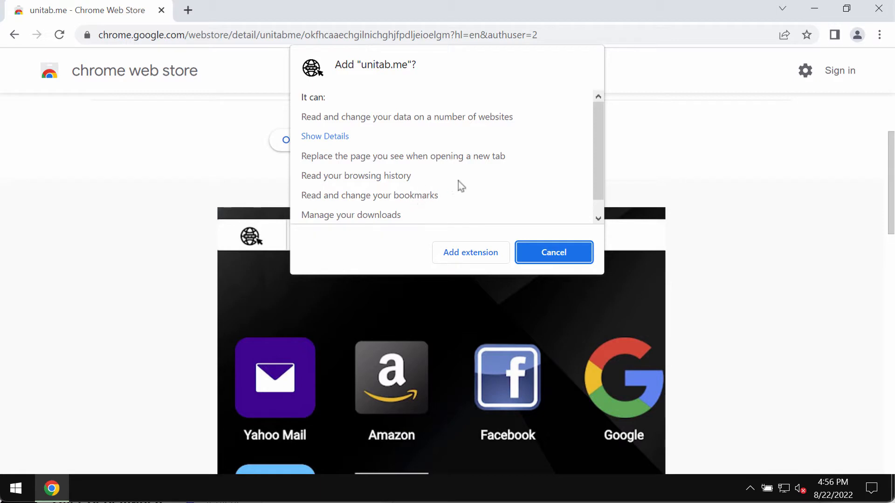
Wait for the unitab.me extension to download and install, scrolling the store listing.
{"action": "scroll", "scroll_direction": "down", "scroll_amount": 3}
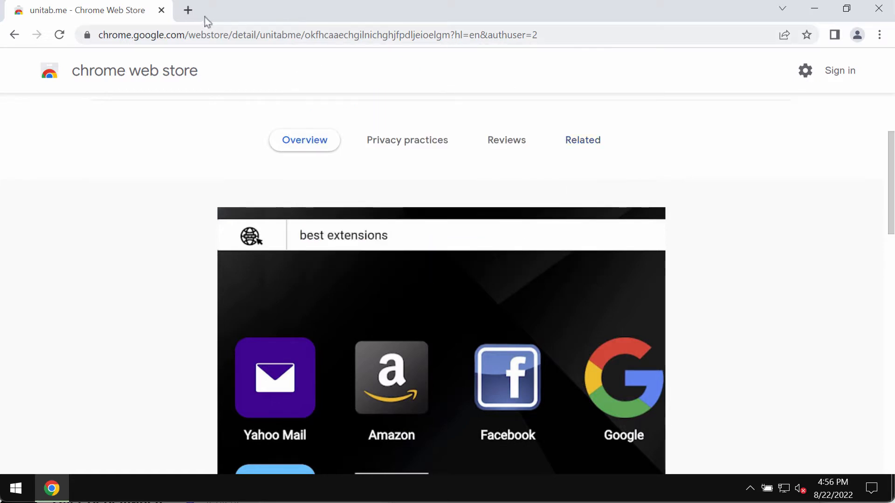
{"action": "mouse_move", "coordinate": [297, 56]}
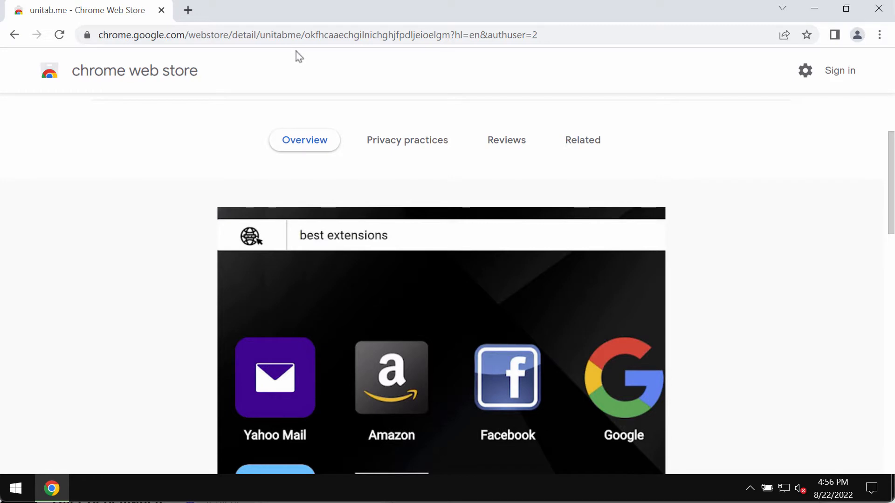
{"action": "mouse_move", "coordinate": [294, 4]}
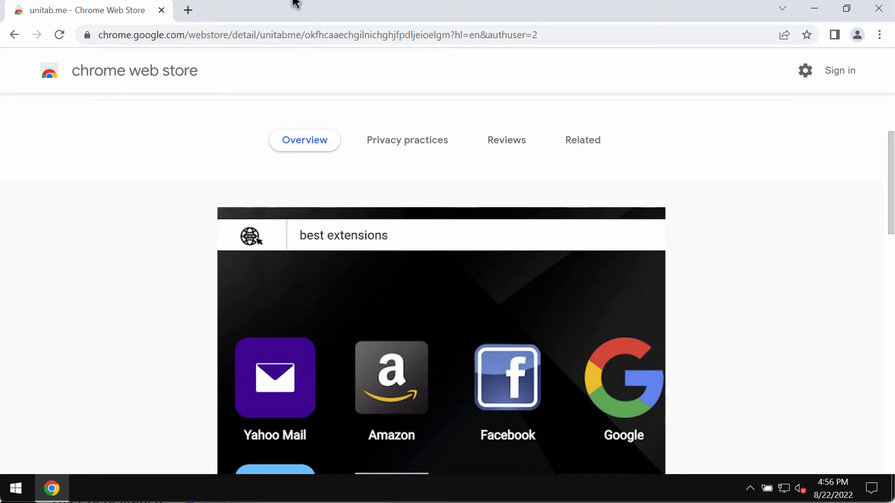
{"action": "mouse_move", "coordinate": [227, 116]}
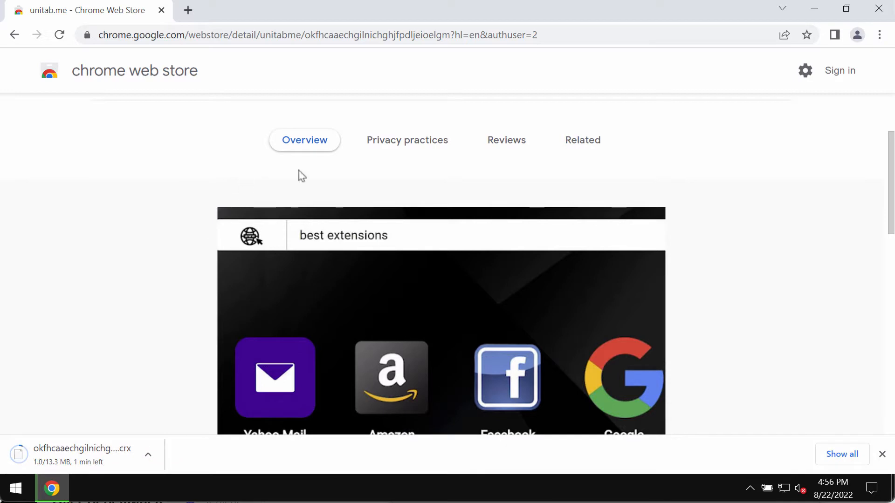
{"action": "mouse_move", "coordinate": [501, 18]}
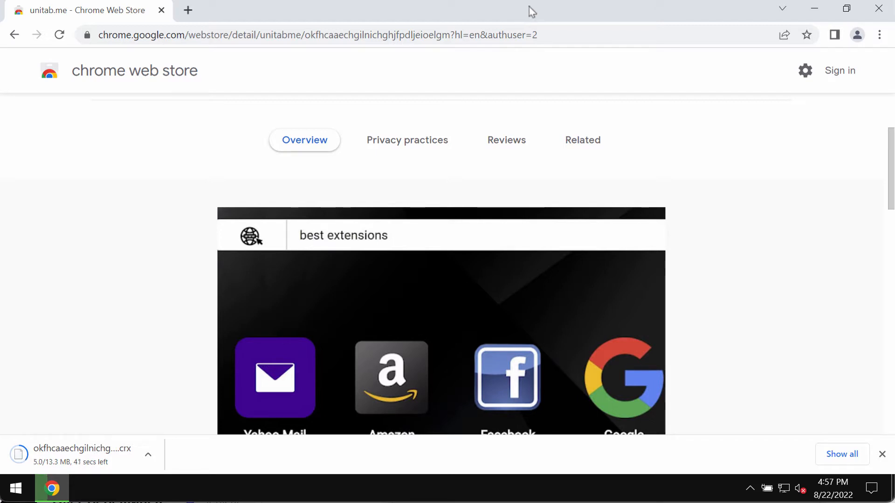
{"action": "mouse_move", "coordinate": [671, 8]}
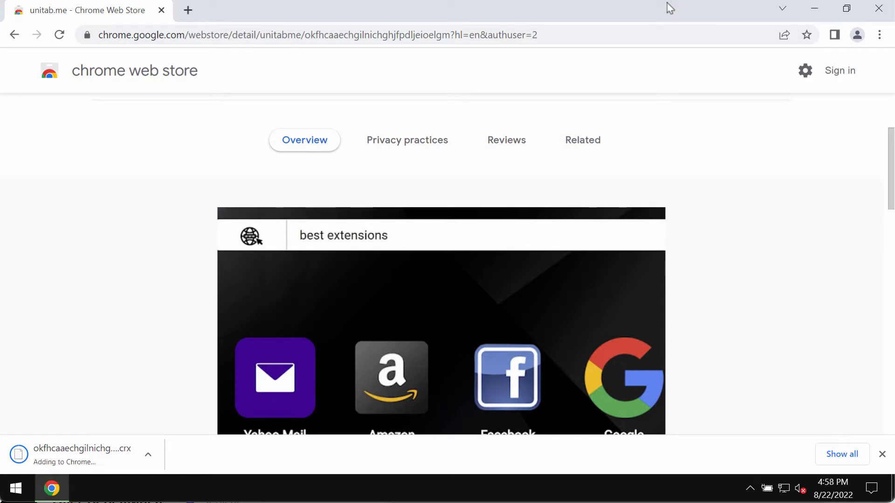
{"action": "mouse_move", "coordinate": [729, 20]}
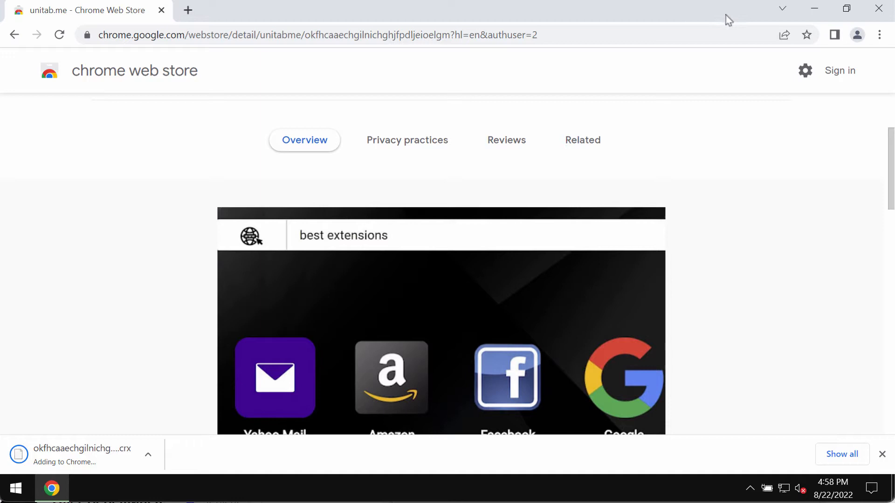
{"action": "mouse_move", "coordinate": [816, 35]}
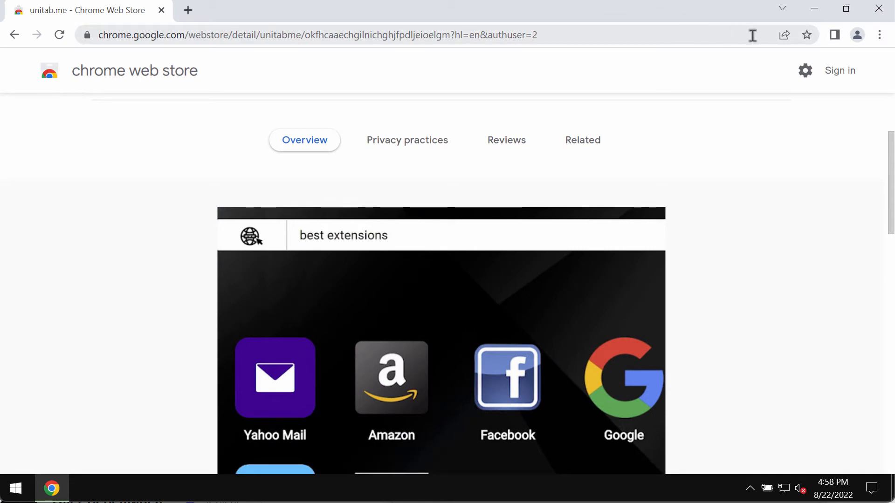
{"action": "mouse_move", "coordinate": [547, 135]}
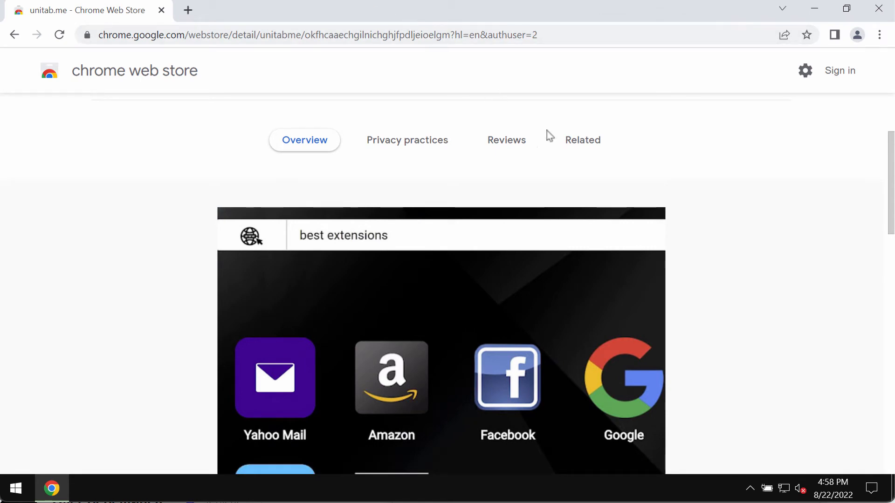
{"action": "mouse_move", "coordinate": [871, 74]}
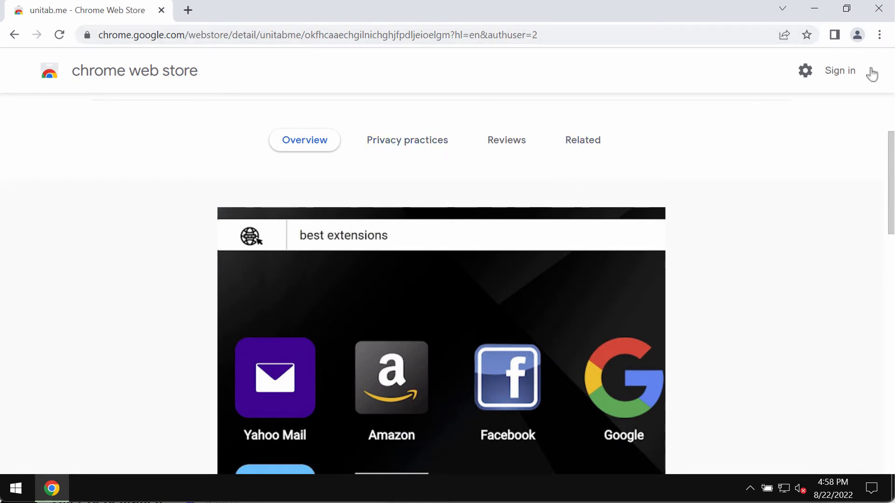
Open the Extensions page from Chrome's More tools menu.
{"action": "left_click", "coordinate": [879, 35]}
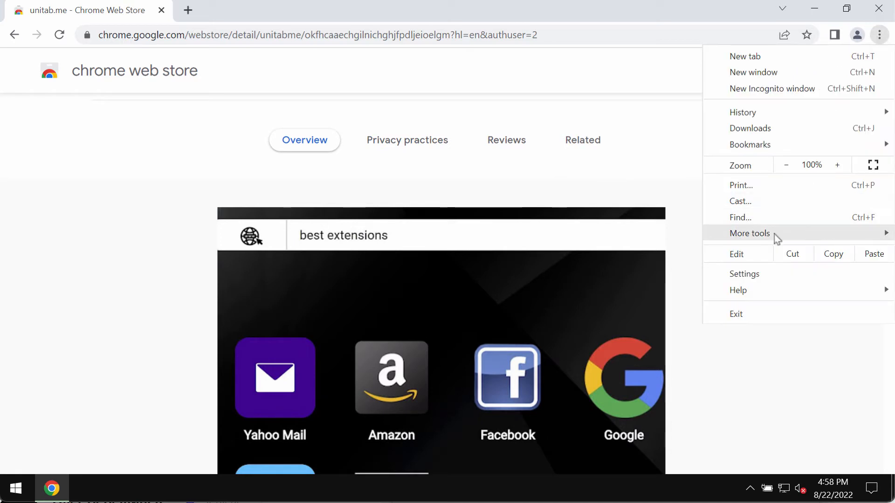
{"action": "left_click", "coordinate": [613, 306]}
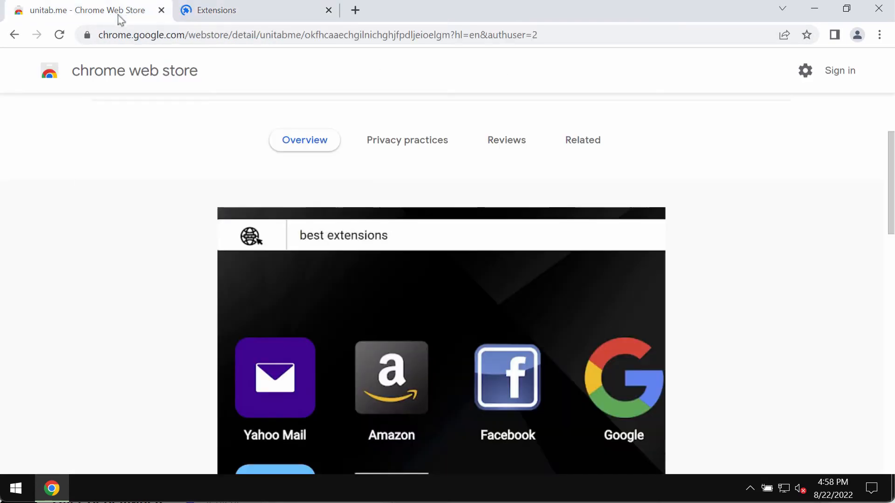
{"action": "mouse_move", "coordinate": [625, 157]}
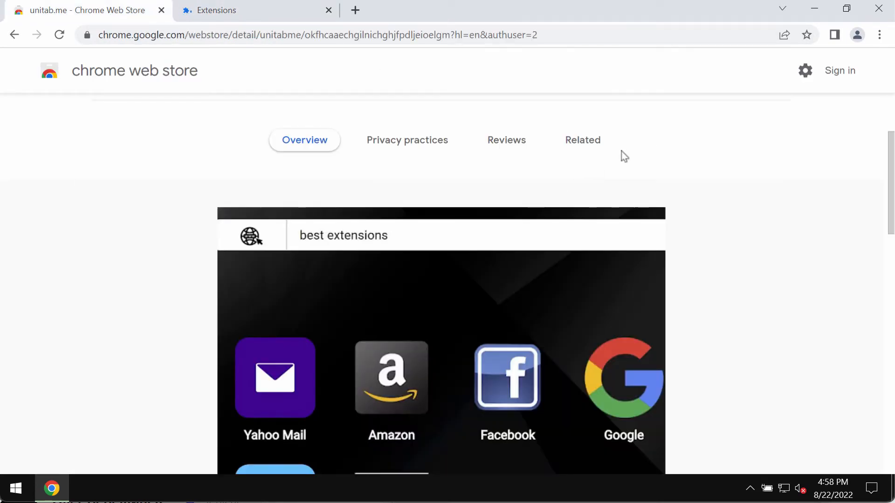
Bring the Extensions tab to the front to see unitab.me installed.
{"action": "left_click", "coordinate": [880, 35]}
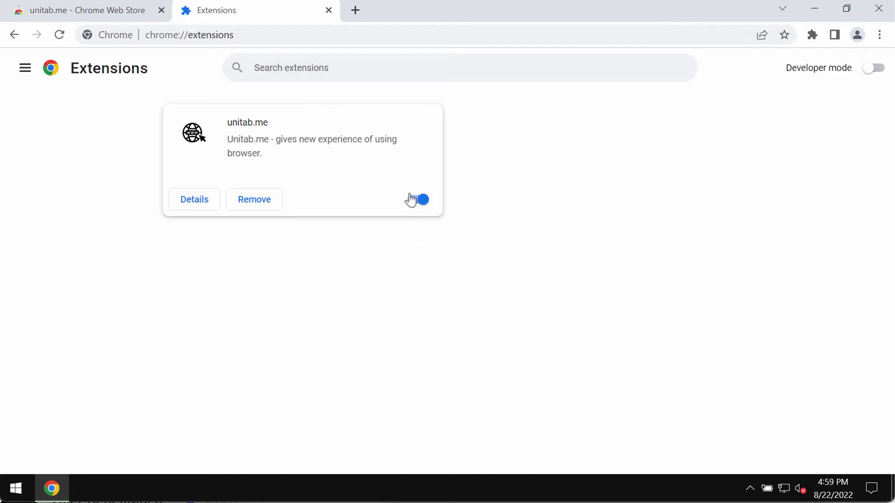
Disable unitab.me and remove it from Chrome.
{"action": "left_click", "coordinate": [253, 199]}
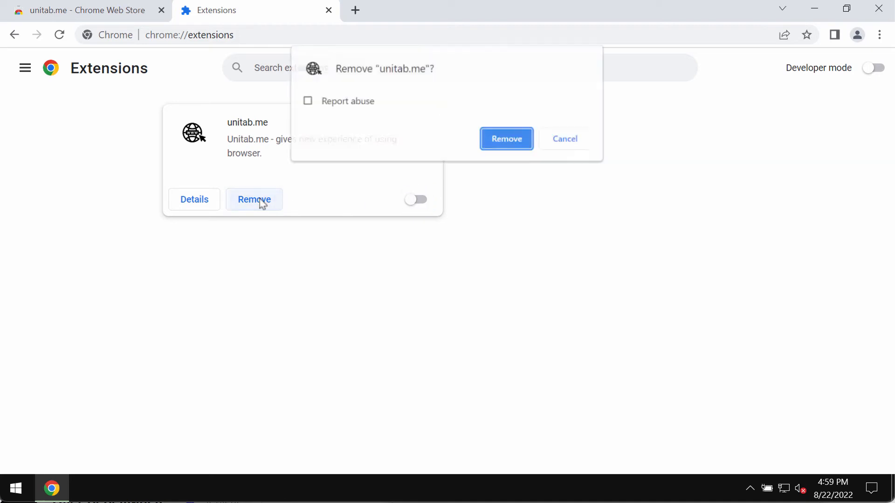
{"action": "left_click", "coordinate": [505, 139]}
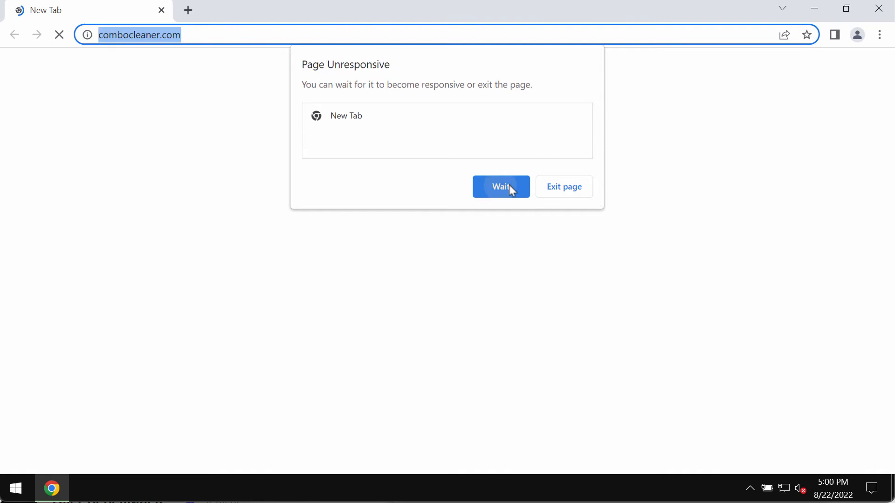
Dismiss the Page Unresponsive warning with Wait so combocleaner.com loads.
{"action": "left_click", "coordinate": [501, 187]}
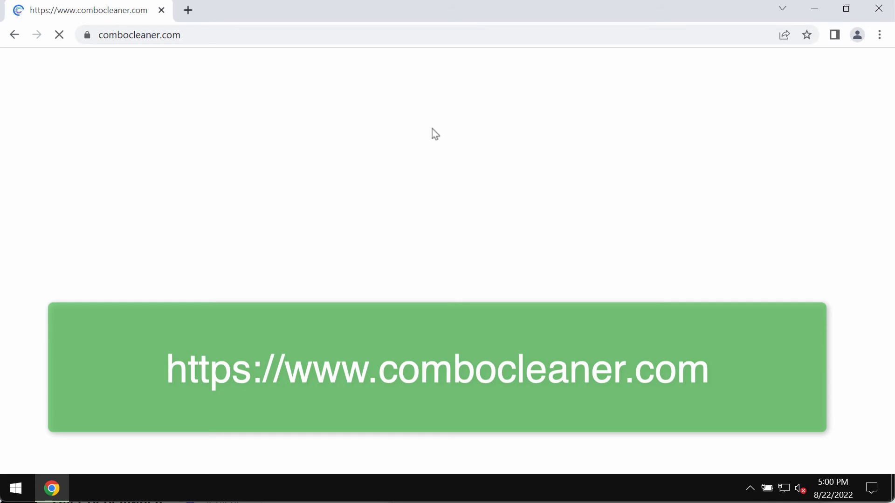
{"action": "mouse_move", "coordinate": [404, 134]}
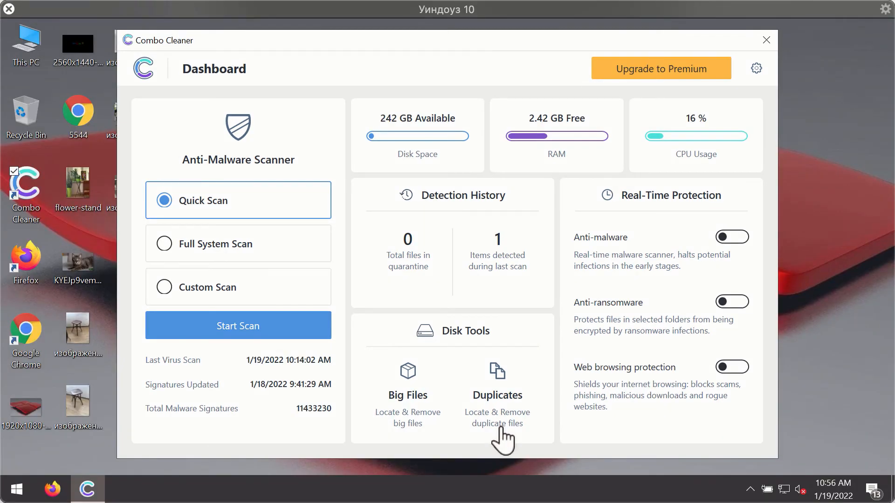
{"action": "mouse_move", "coordinate": [546, 334]}
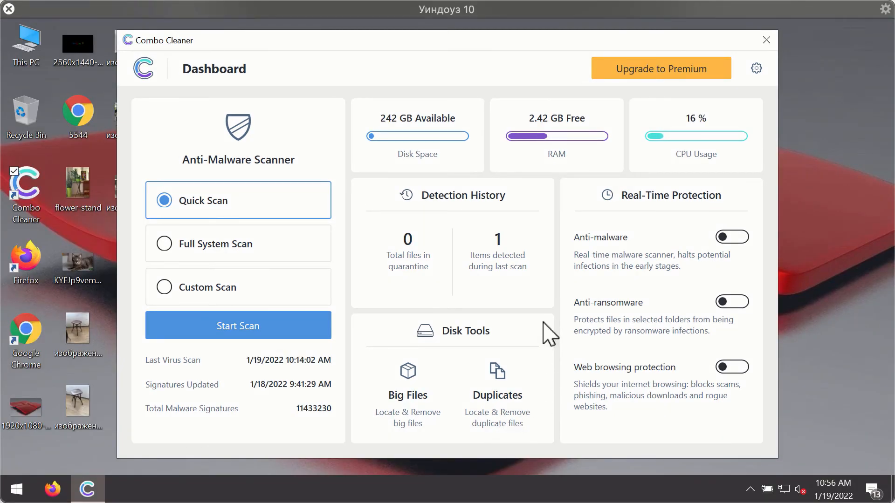
{"action": "mouse_move", "coordinate": [570, 173]}
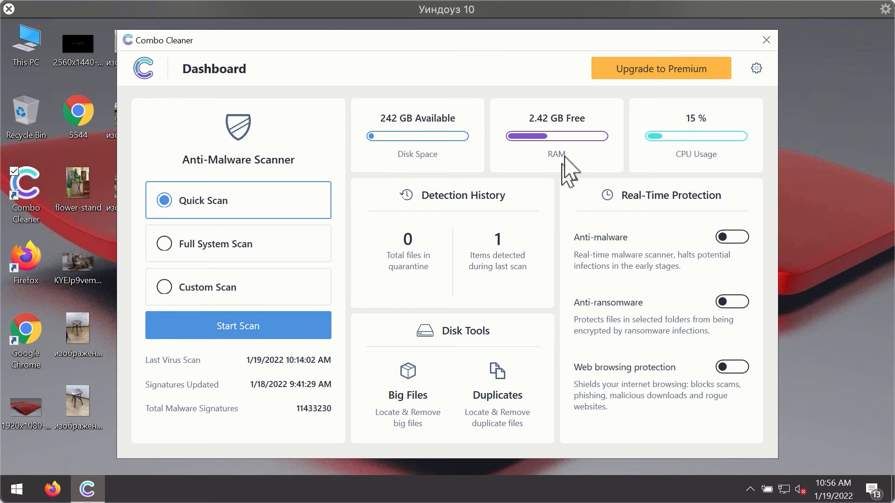
{"action": "mouse_move", "coordinate": [596, 171]}
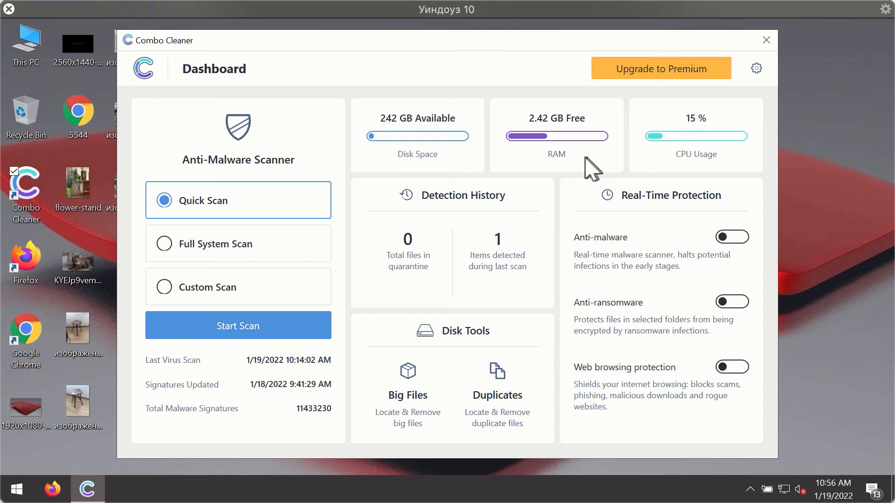
{"action": "mouse_move", "coordinate": [210, 227]}
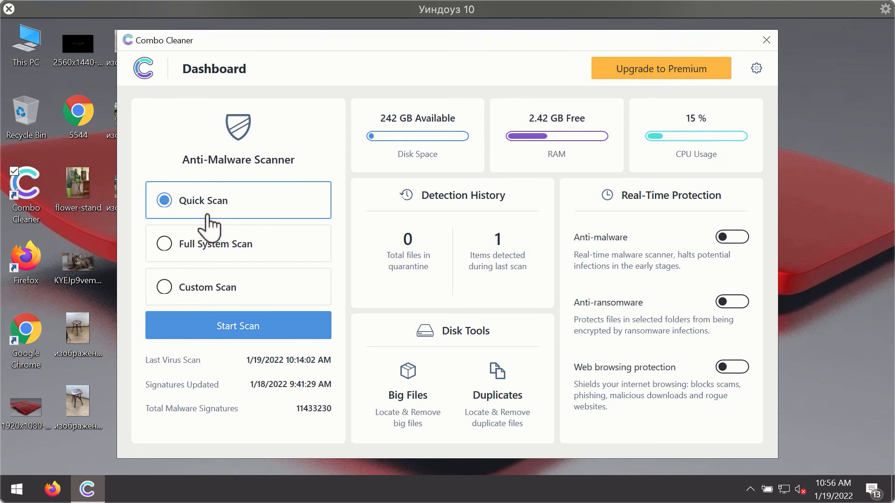
{"action": "mouse_move", "coordinate": [273, 365]}
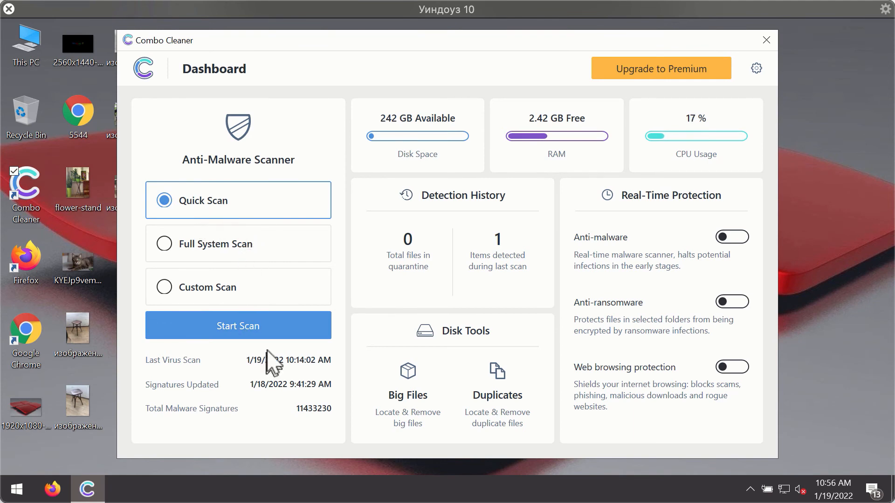
Start a Quick Scan in Combo Cleaner.
{"action": "left_click", "coordinate": [237, 326]}
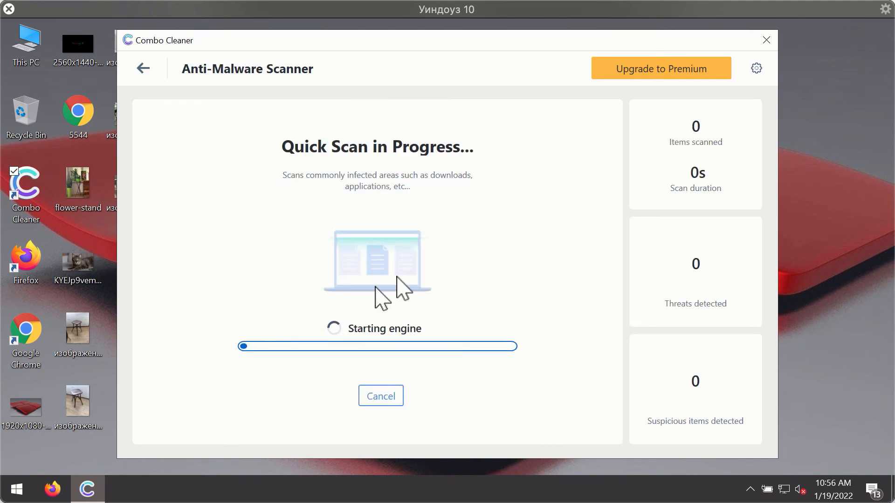
{"action": "mouse_move", "coordinate": [439, 277]}
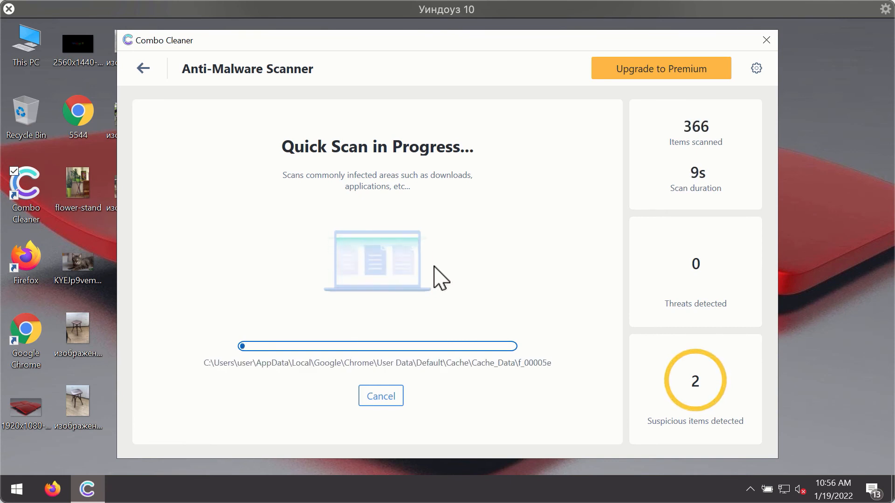
{"action": "mouse_move", "coordinate": [479, 275]}
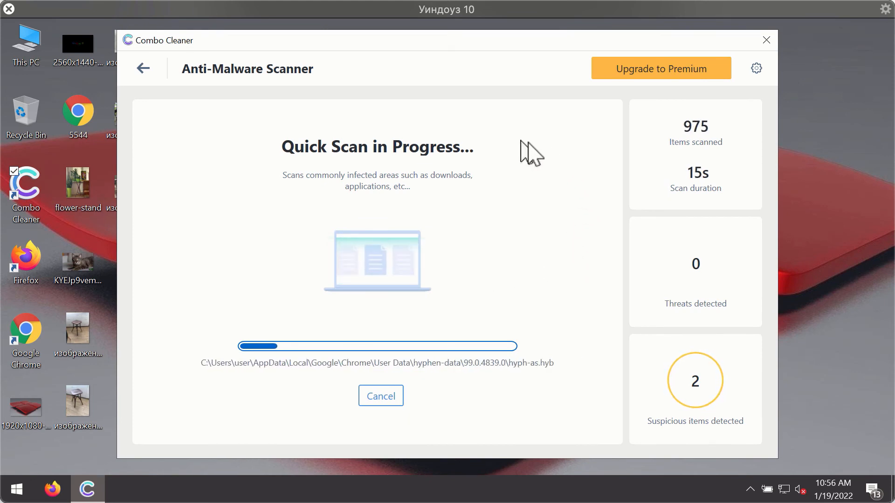
{"action": "mouse_move", "coordinate": [502, 68]}
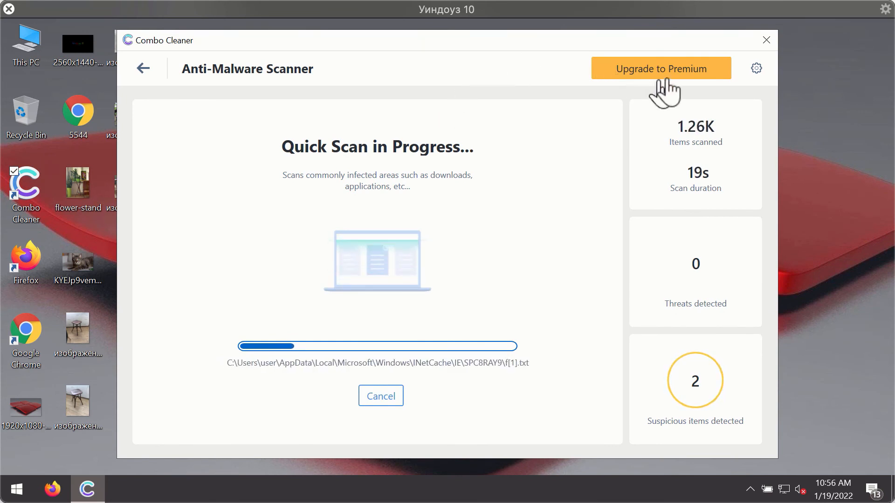
{"action": "mouse_move", "coordinate": [759, 73]}
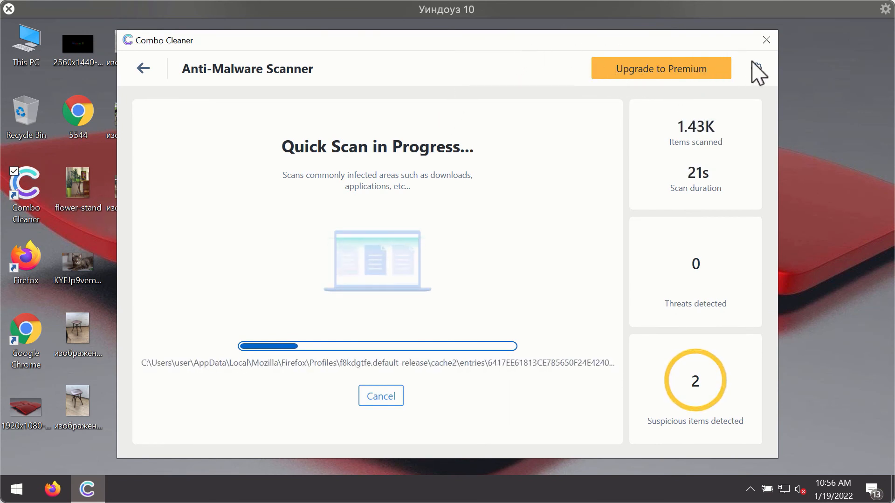
View Combo Cleaner's Anti-Ransomware settings: no protected folders or trusted programs.
{"action": "left_click", "coordinate": [755, 68]}
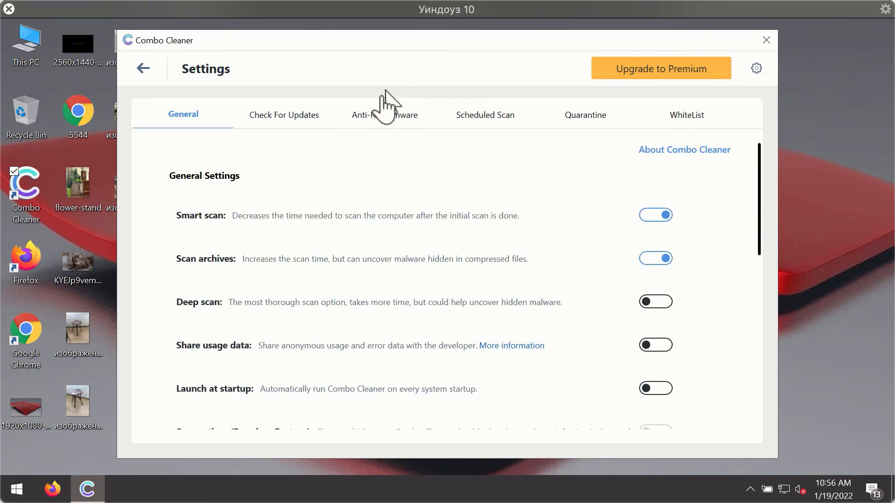
{"action": "mouse_move", "coordinate": [381, 117]}
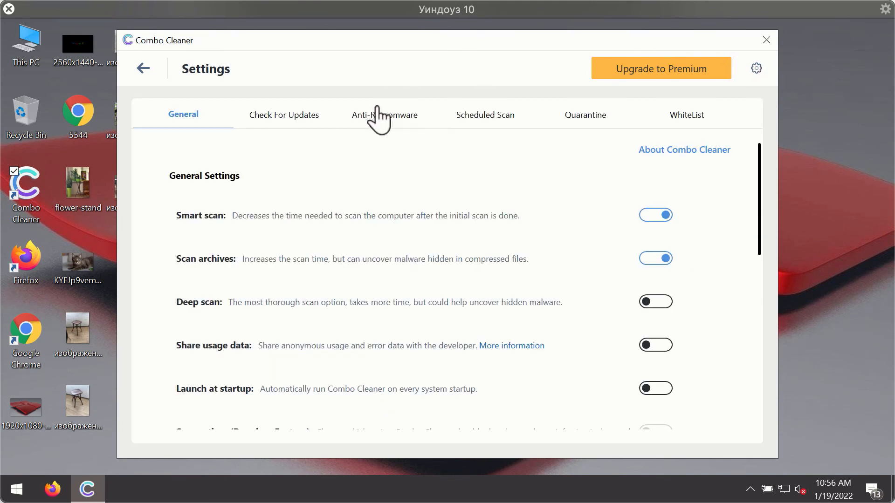
{"action": "left_click", "coordinate": [384, 114]}
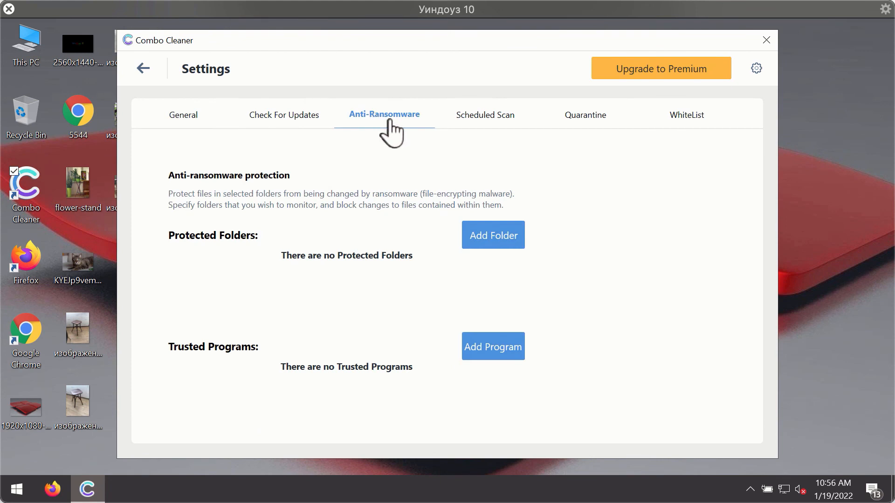
{"action": "mouse_move", "coordinate": [380, 123]}
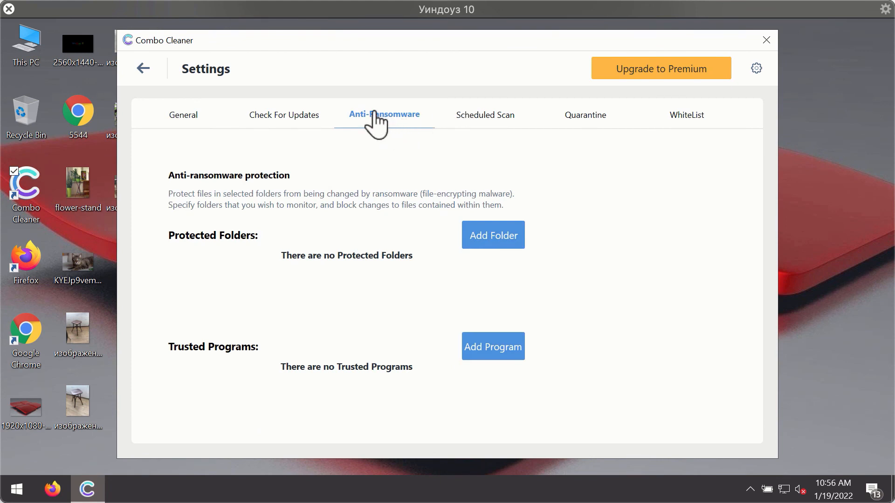
{"action": "mouse_move", "coordinate": [371, 126]}
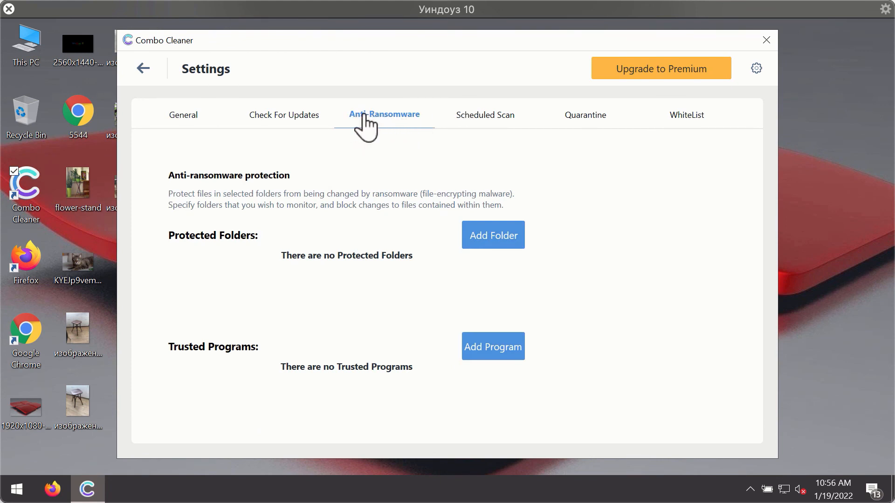
{"action": "mouse_move", "coordinate": [590, 94]}
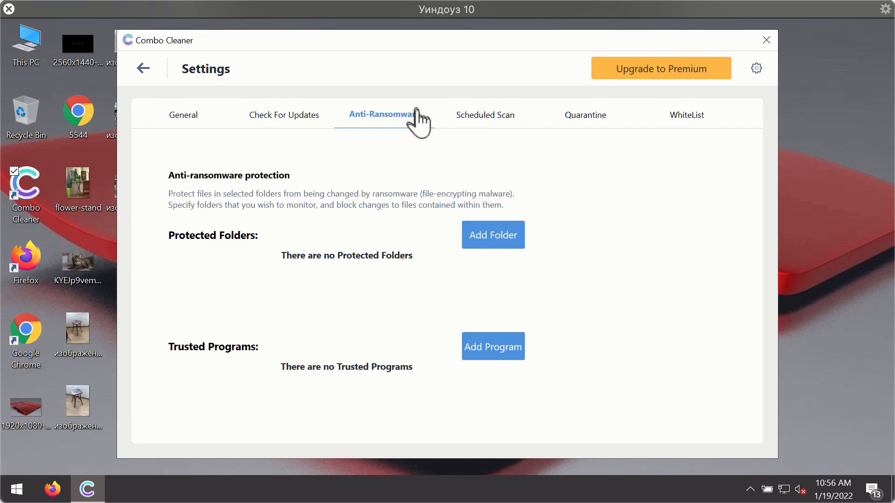
{"action": "mouse_move", "coordinate": [582, 132]}
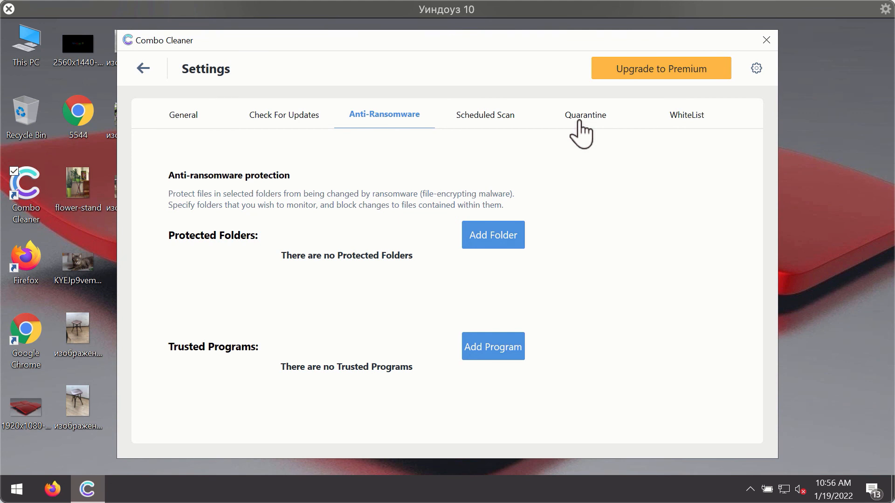
{"action": "mouse_move", "coordinate": [505, 85]}
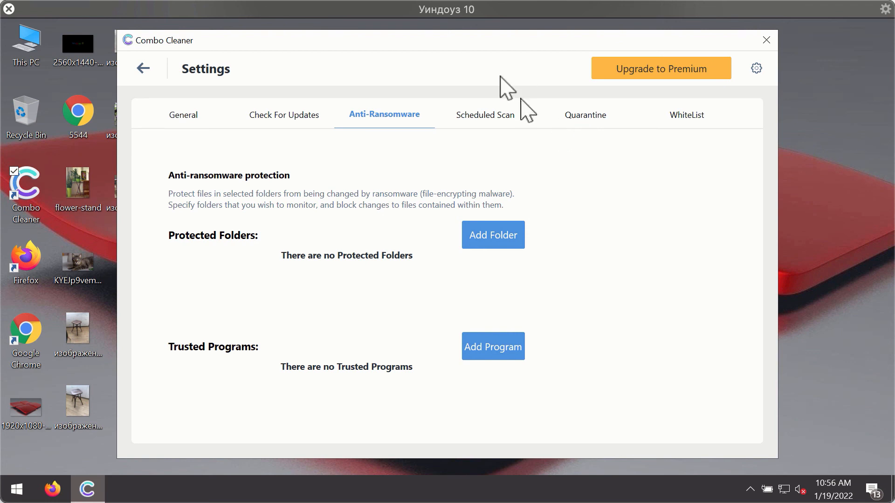
{"action": "mouse_move", "coordinate": [553, 61]}
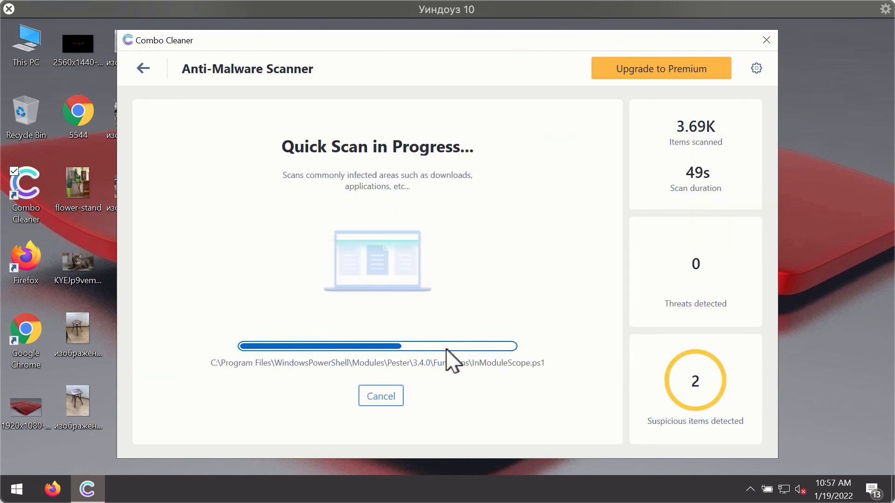
Cancel the running quick scan and confirm, leaving two spam threats listed.
{"action": "left_click", "coordinate": [380, 395]}
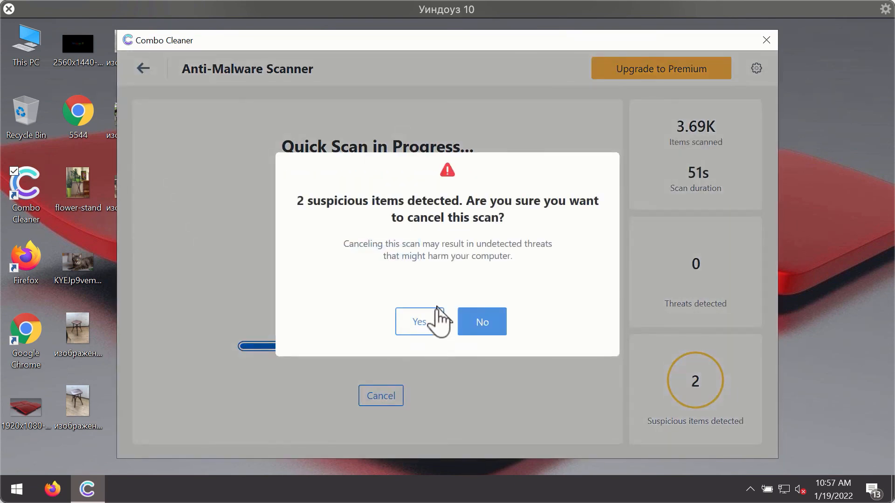
{"action": "left_click", "coordinate": [419, 321]}
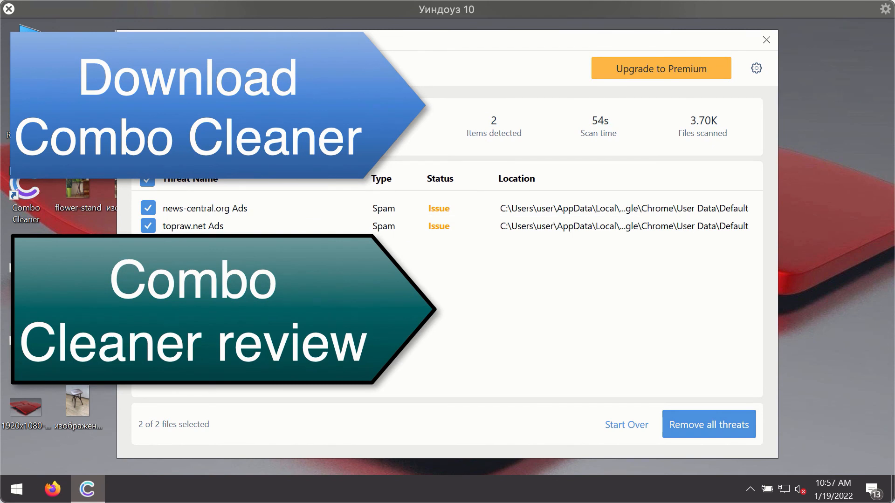
{"action": "mouse_move", "coordinate": [733, 226]}
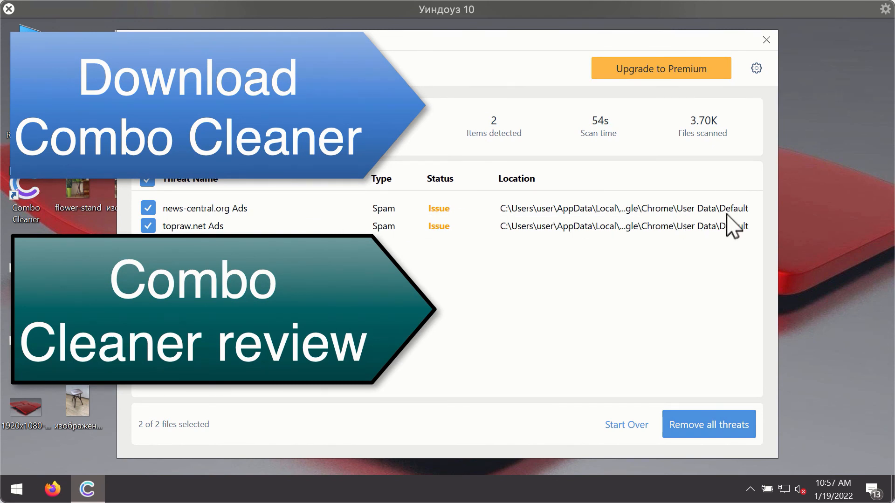
{"action": "mouse_move", "coordinate": [707, 140]}
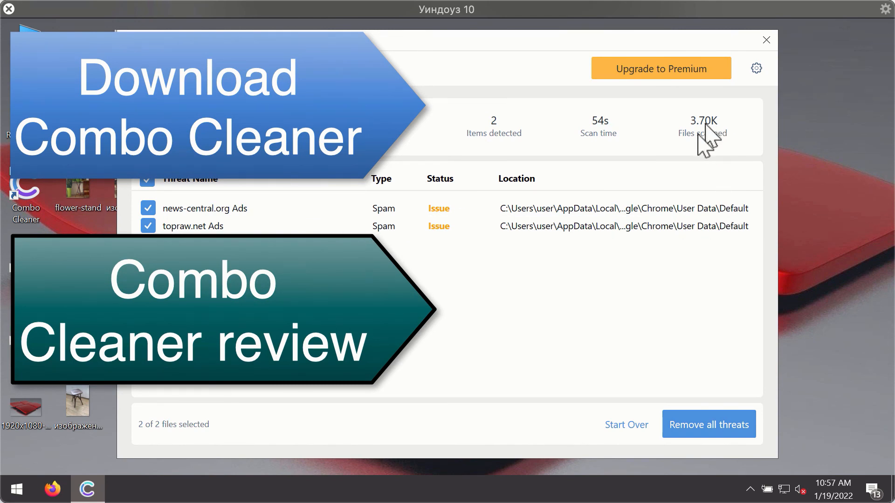
{"action": "mouse_move", "coordinate": [661, 233]}
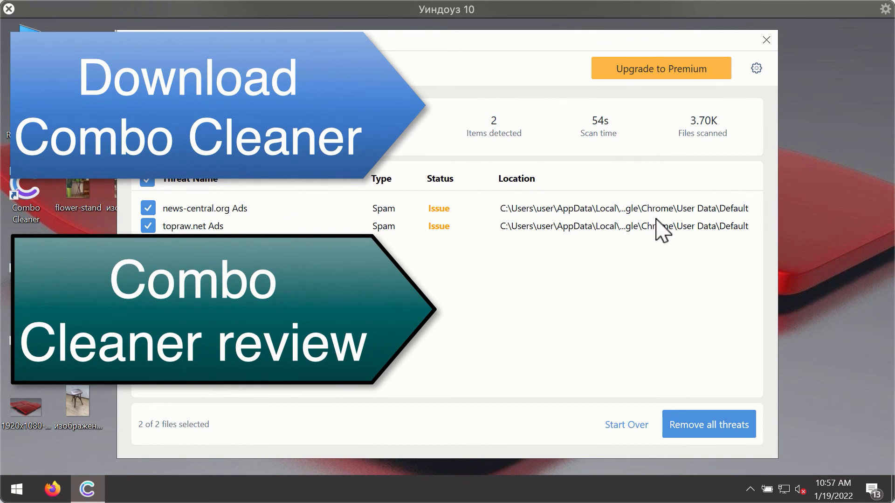
{"action": "mouse_move", "coordinate": [661, 217]}
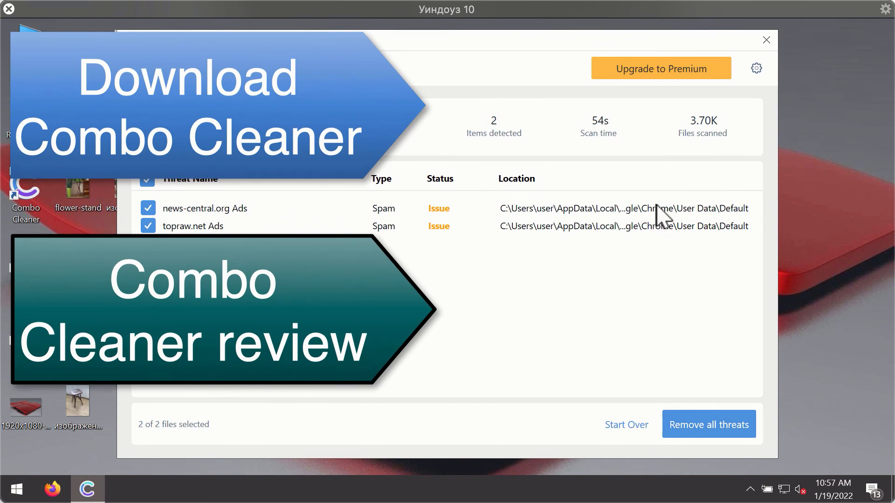